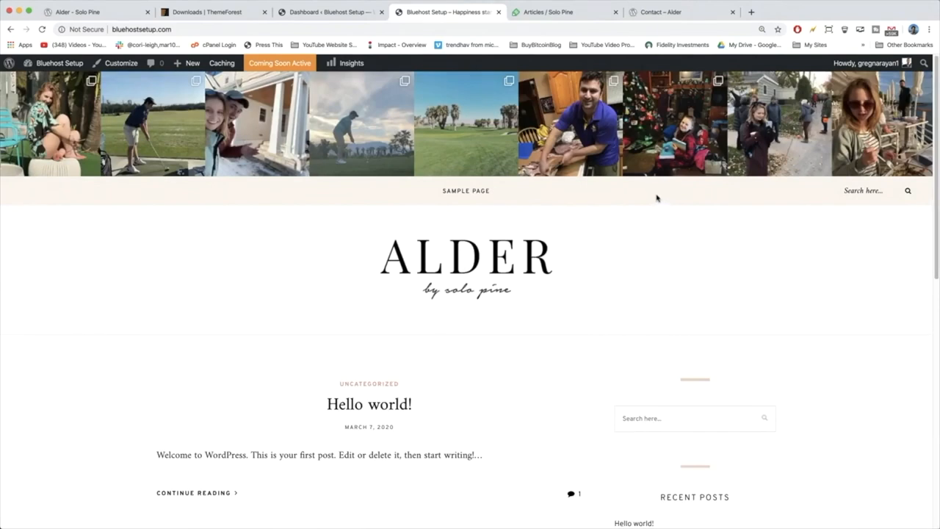
{"action": "mouse_move", "coordinate": [635, 203]}
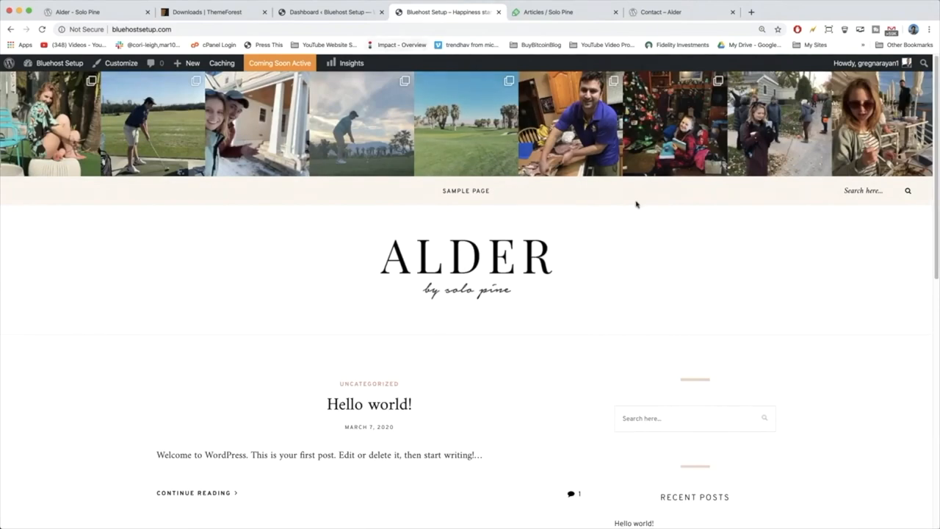
{"action": "mouse_move", "coordinate": [570, 139]}
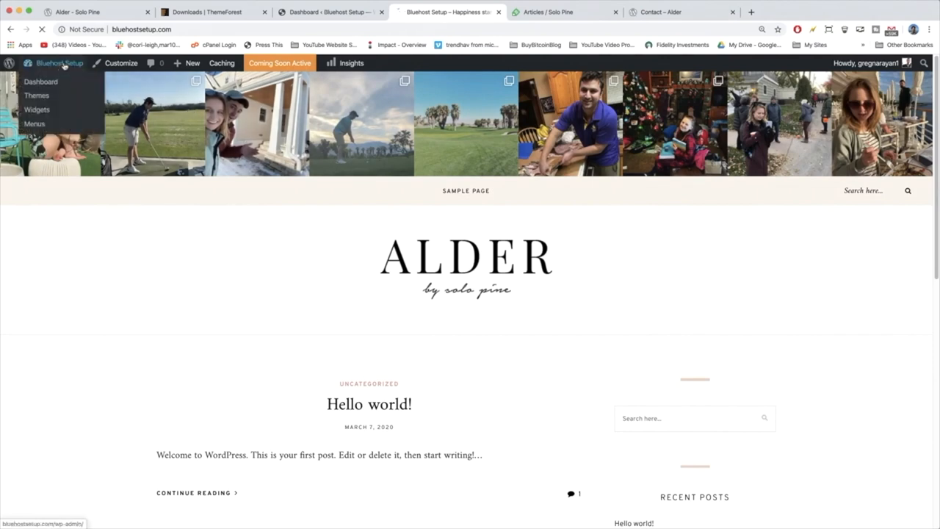
Reach the Installed Plugins page from the front page and review its eight entries
{"action": "left_click", "coordinate": [41, 83]}
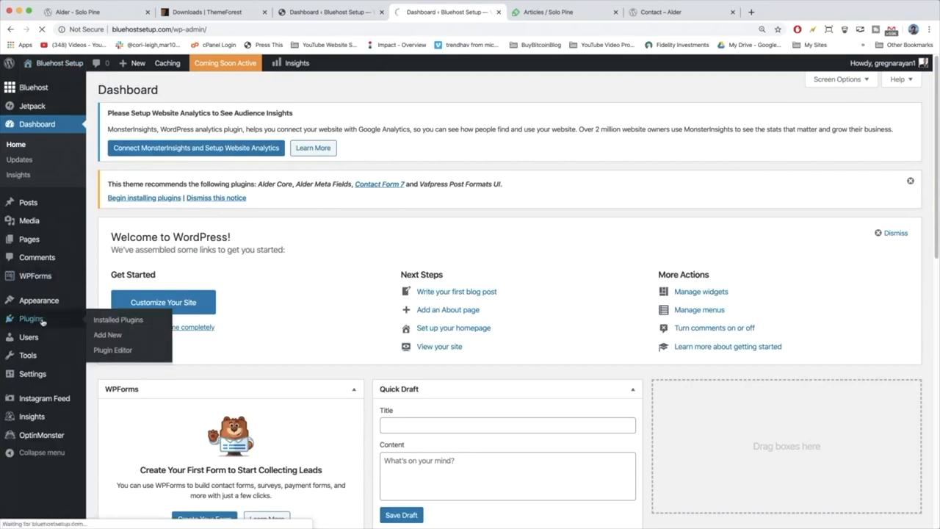
{"action": "left_click", "coordinate": [118, 320]}
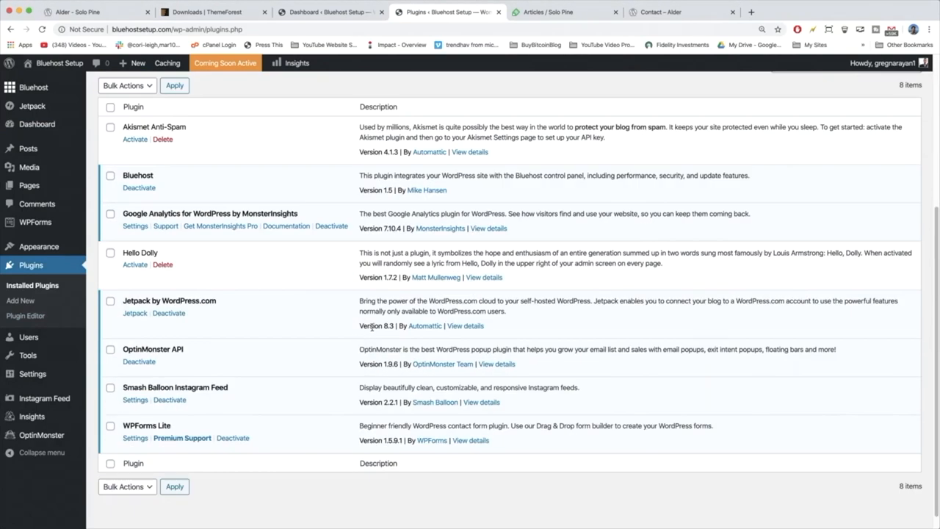
{"action": "mouse_move", "coordinate": [398, 347]}
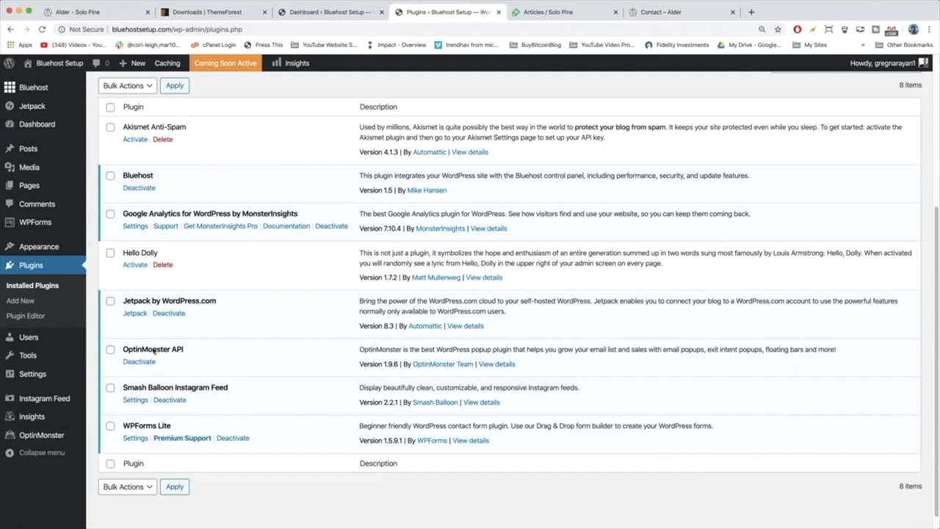
{"action": "mouse_move", "coordinate": [213, 311]}
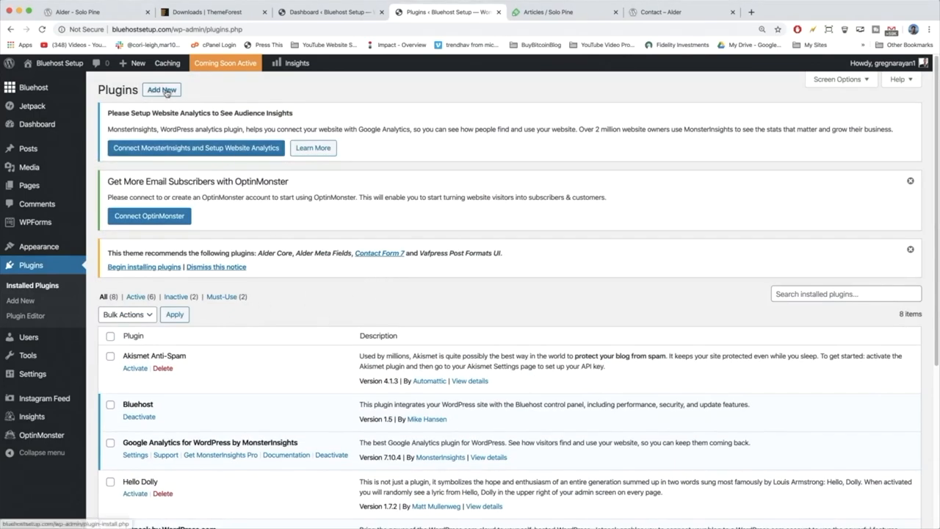
{"action": "mouse_move", "coordinate": [397, 279]}
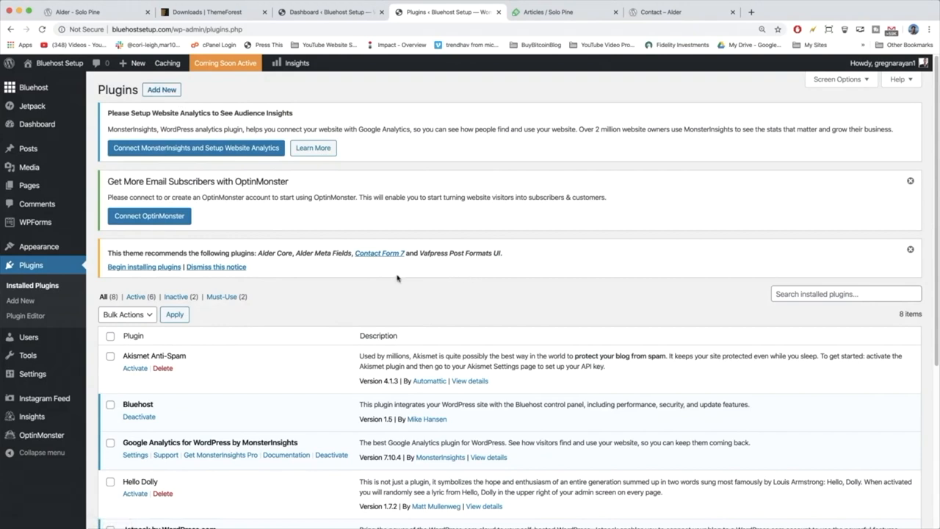
{"action": "mouse_move", "coordinate": [411, 303]}
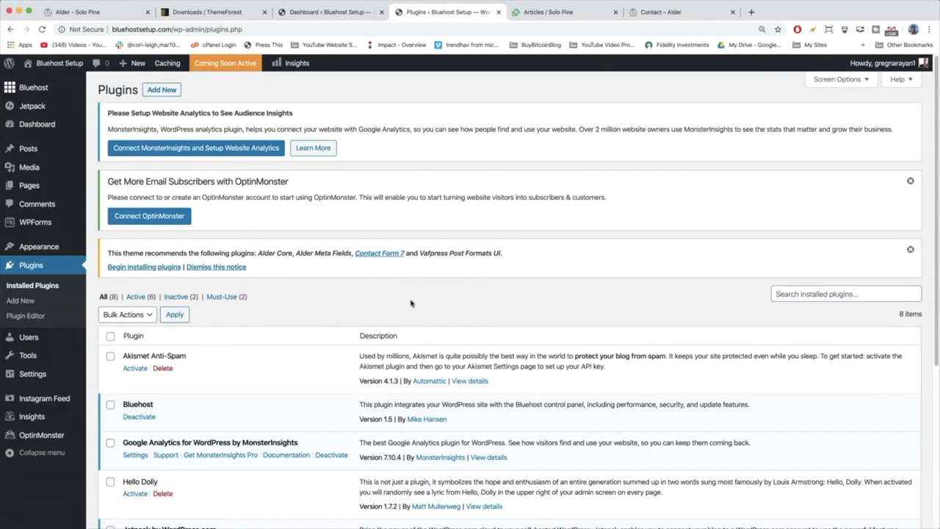
{"action": "scroll", "scroll_direction": "down", "scroll_amount": 3}
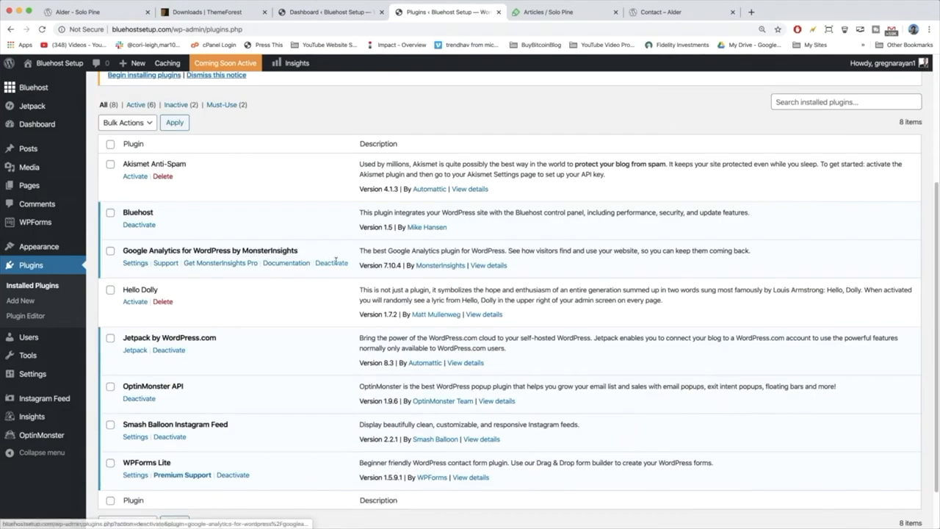
{"action": "mouse_move", "coordinate": [194, 199]}
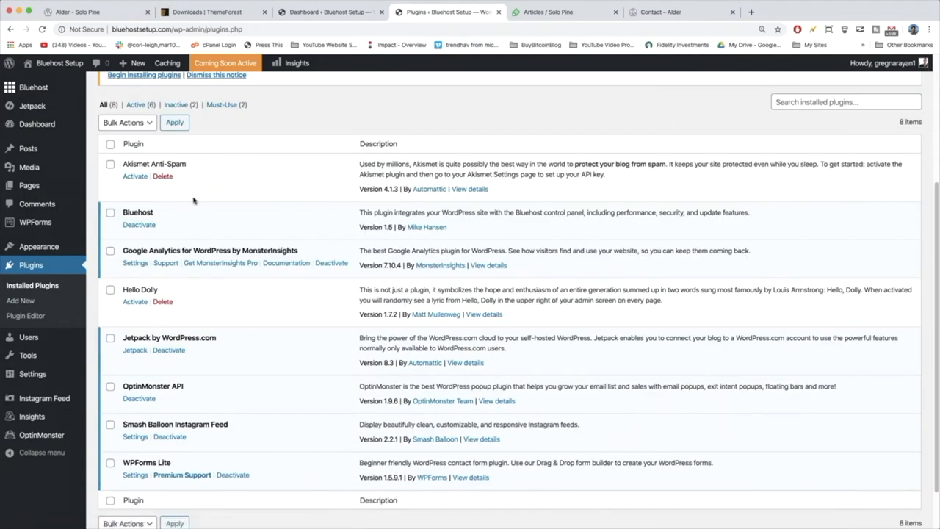
{"action": "mouse_move", "coordinate": [212, 199]}
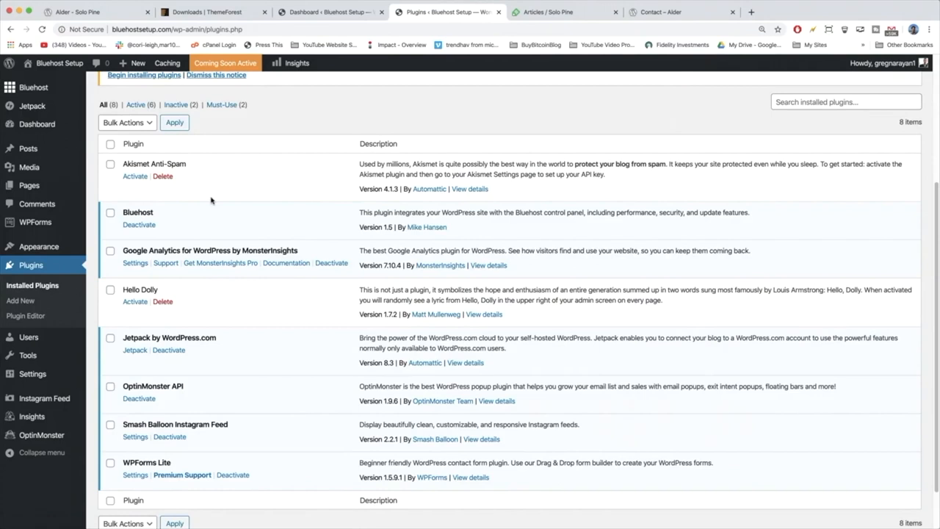
{"action": "mouse_move", "coordinate": [243, 200]}
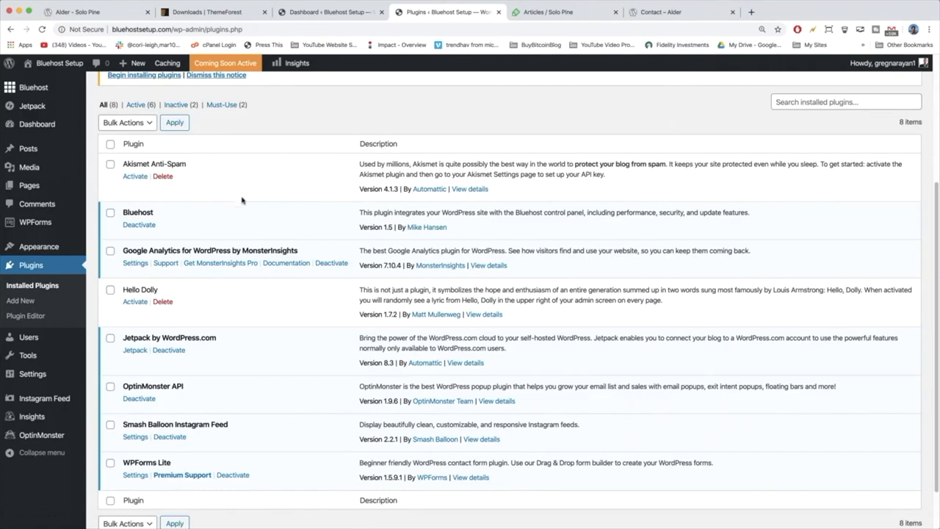
{"action": "mouse_move", "coordinate": [184, 162]}
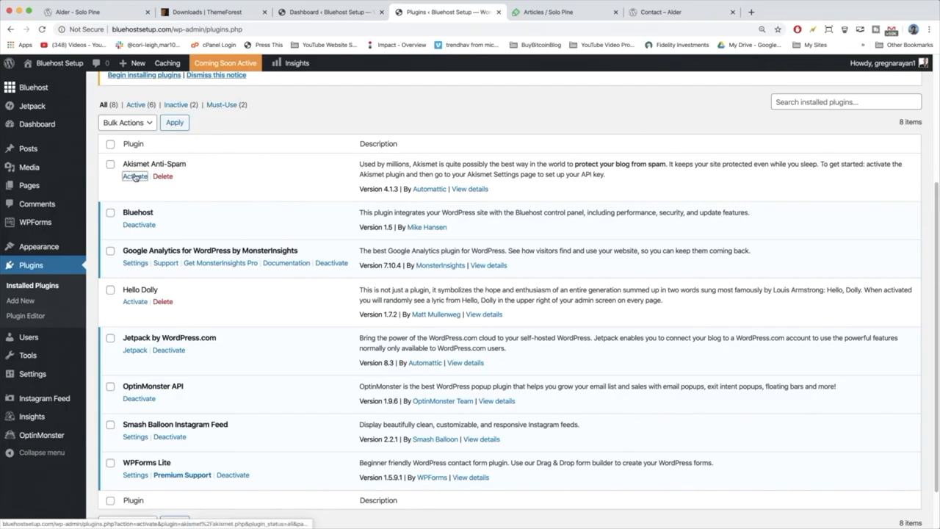
Activate Akismet Anti-Spam and start its account setup on akismet.com
{"action": "left_click", "coordinate": [135, 176]}
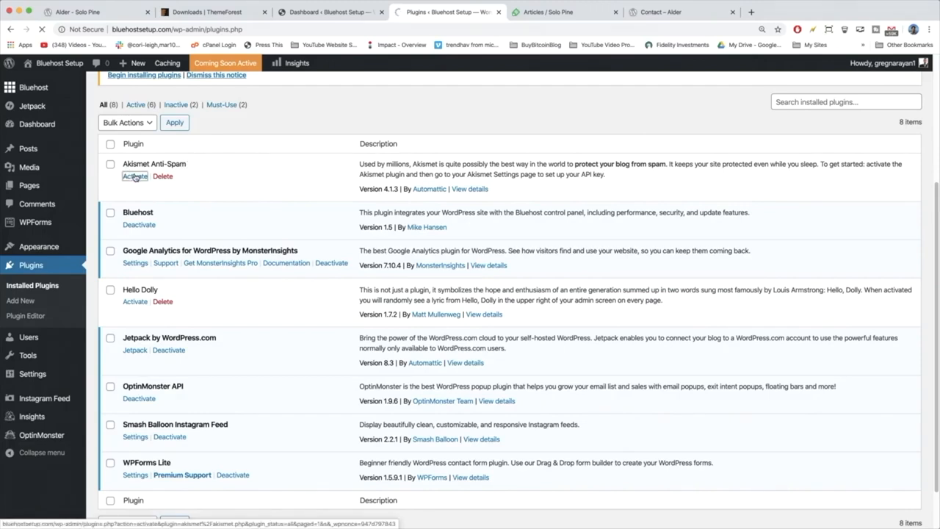
{"action": "left_click", "coordinate": [135, 176]}
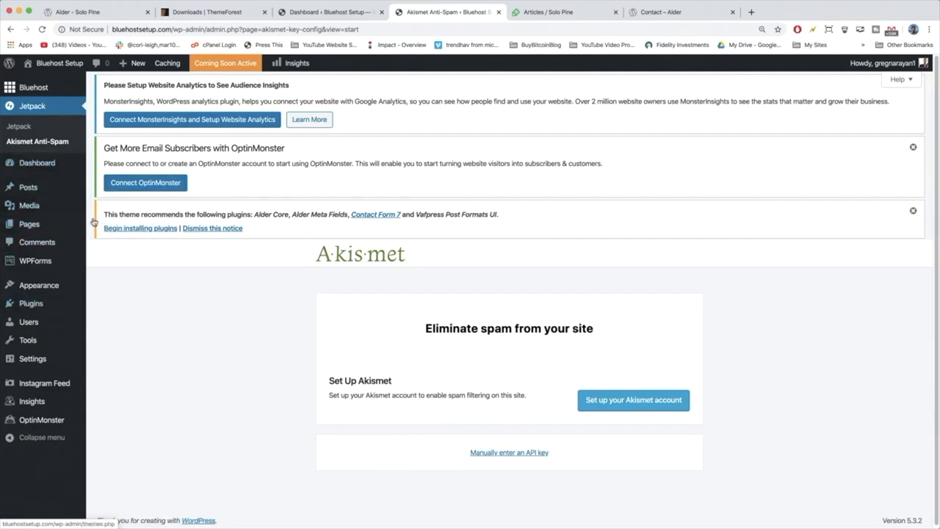
{"action": "mouse_move", "coordinate": [516, 326]}
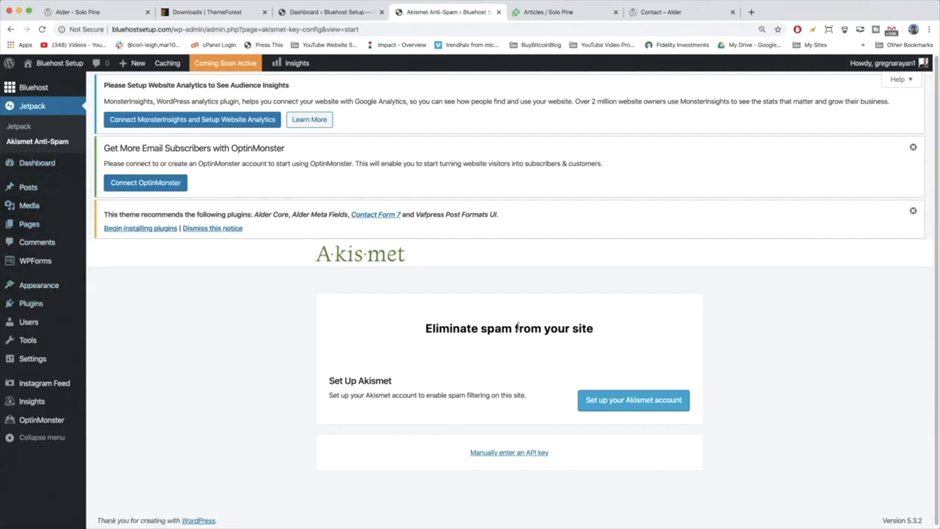
{"action": "left_click", "coordinate": [633, 400]}
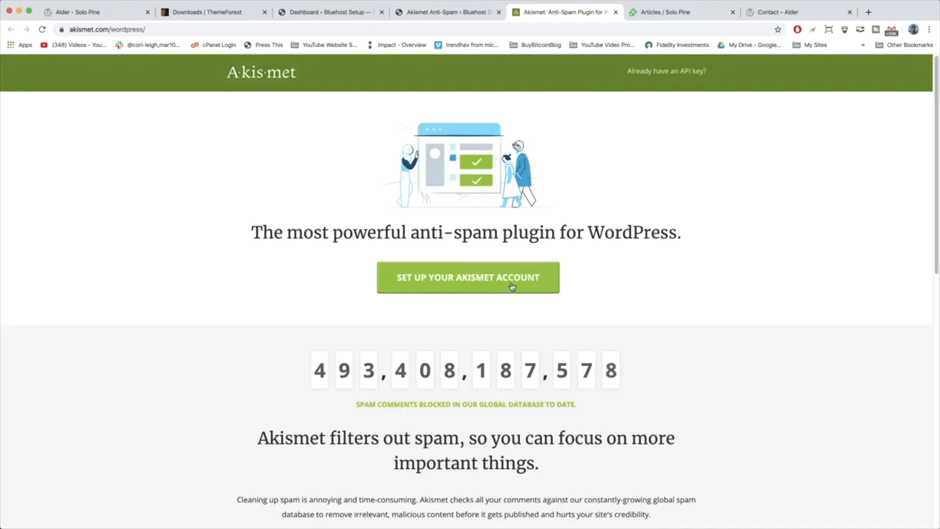
Begin the Akismet account sign-up, then return to the Akismet setup page in the admin
{"action": "left_click", "coordinate": [467, 276]}
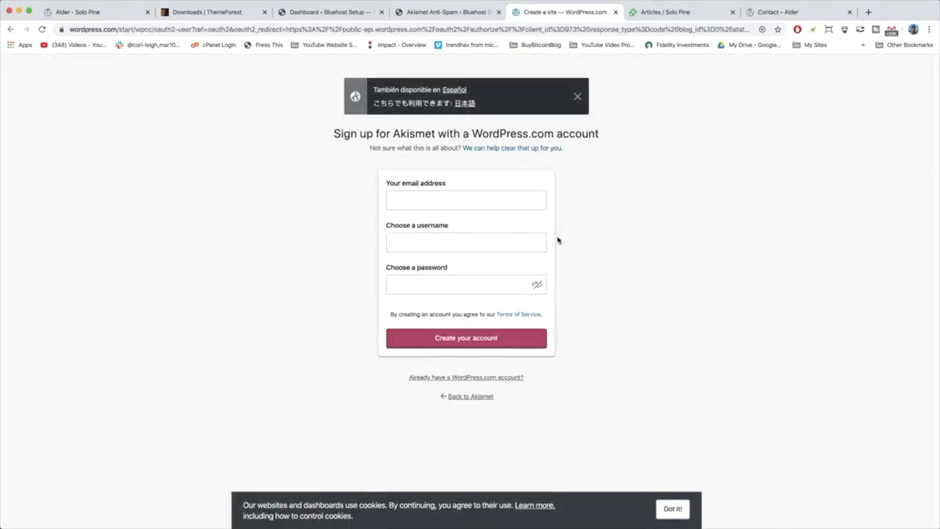
{"action": "mouse_move", "coordinate": [579, 294]}
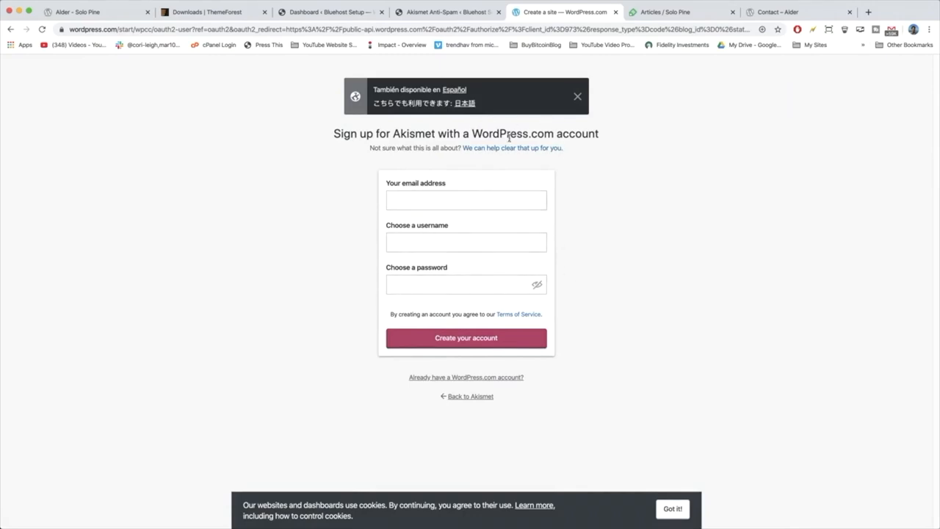
{"action": "mouse_move", "coordinate": [394, 133]}
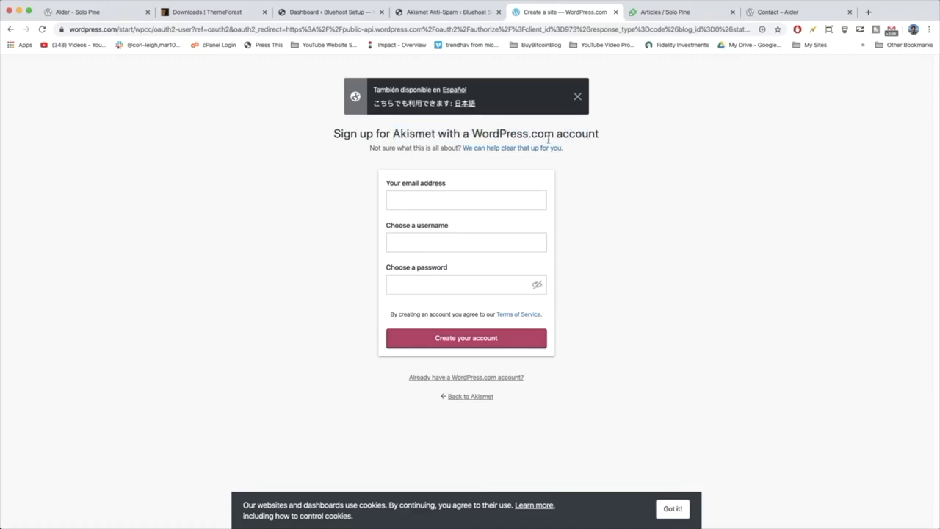
{"action": "left_click", "coordinate": [446, 12]}
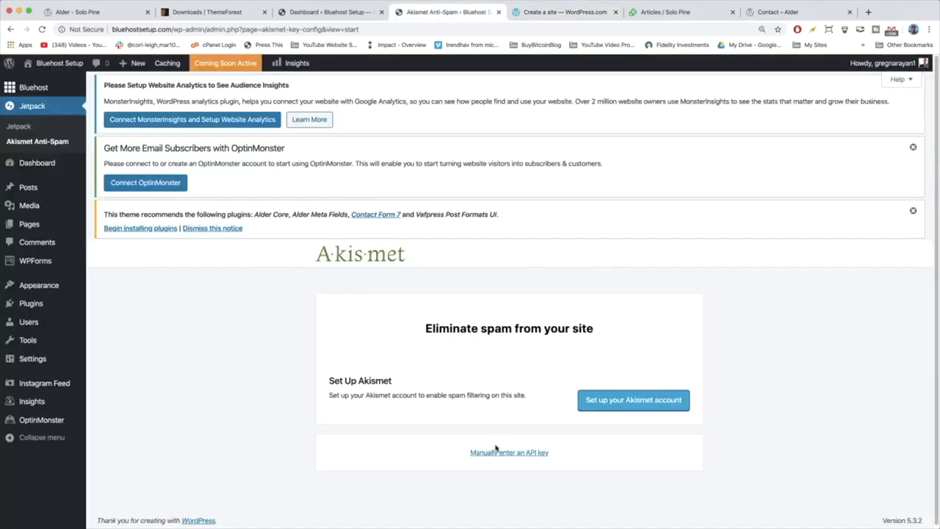
{"action": "mouse_move", "coordinate": [450, 12]}
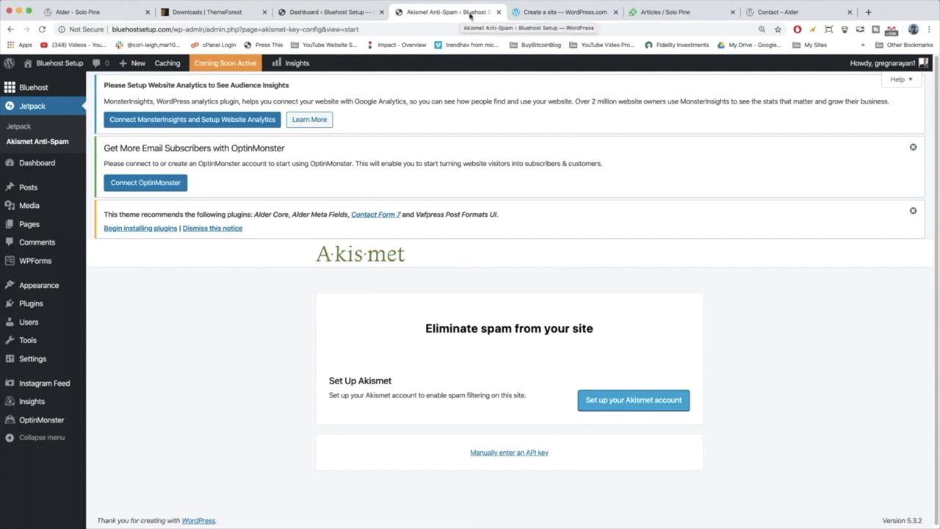
Return to the Installed Plugins list showing Akismet Anti-Spam active
{"action": "left_click", "coordinate": [633, 399]}
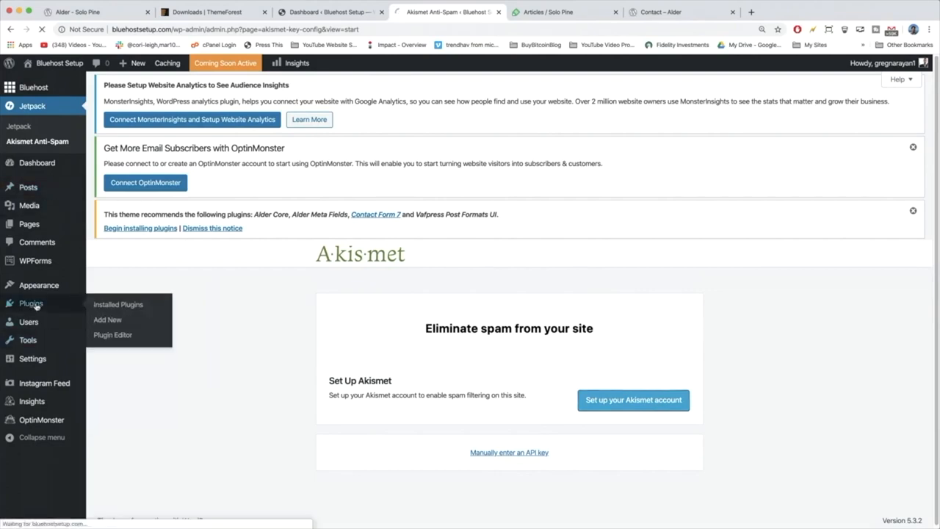
{"action": "left_click", "coordinate": [117, 304]}
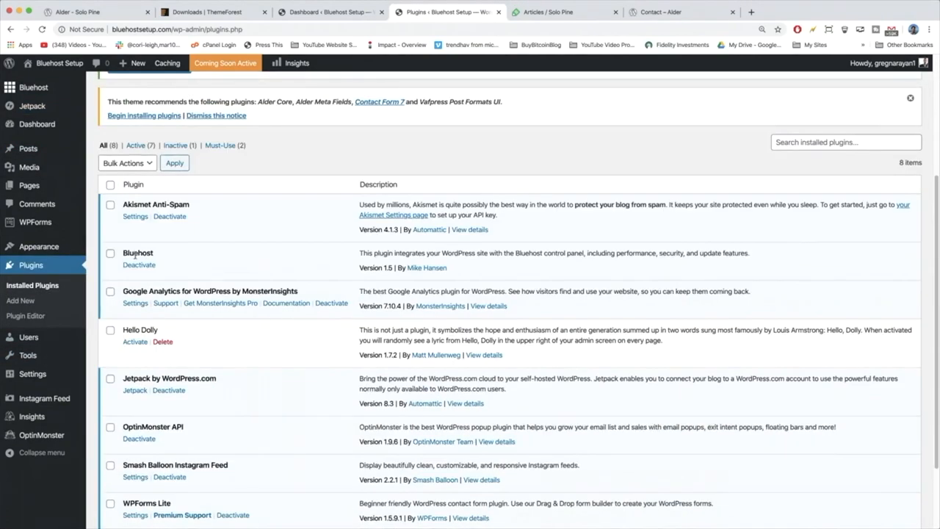
{"action": "mouse_move", "coordinate": [353, 255]}
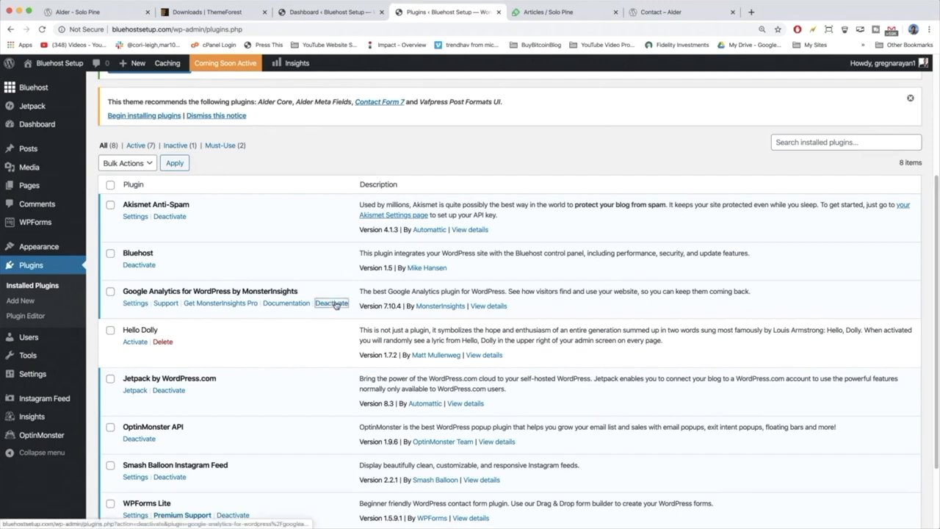
Deactivate Google Analytics by MonsterInsights with 'I no longer need the plugin' as the reason
{"action": "left_click", "coordinate": [332, 303]}
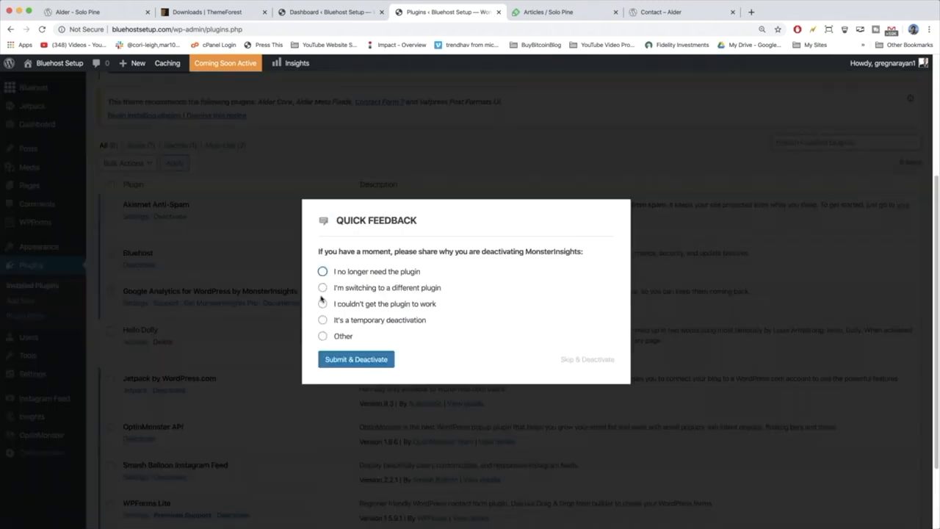
{"action": "left_click", "coordinate": [323, 270]}
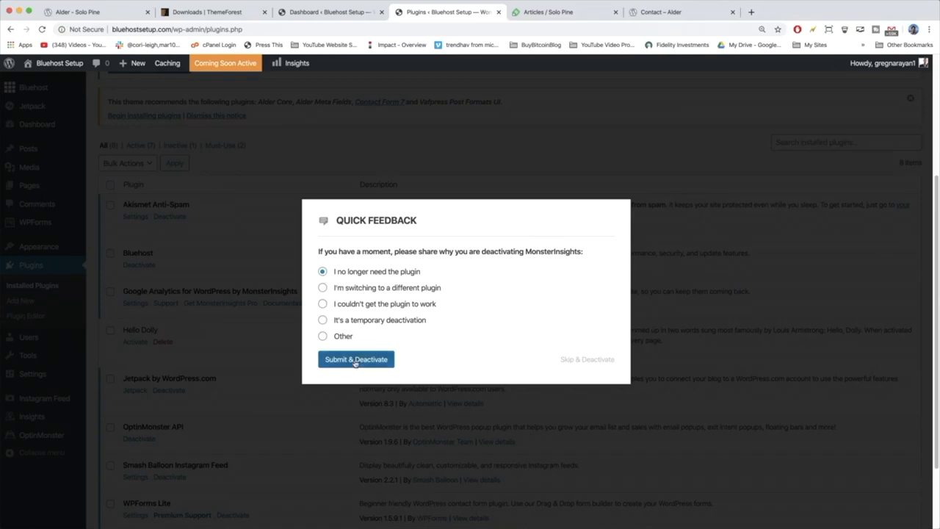
{"action": "left_click", "coordinate": [355, 358]}
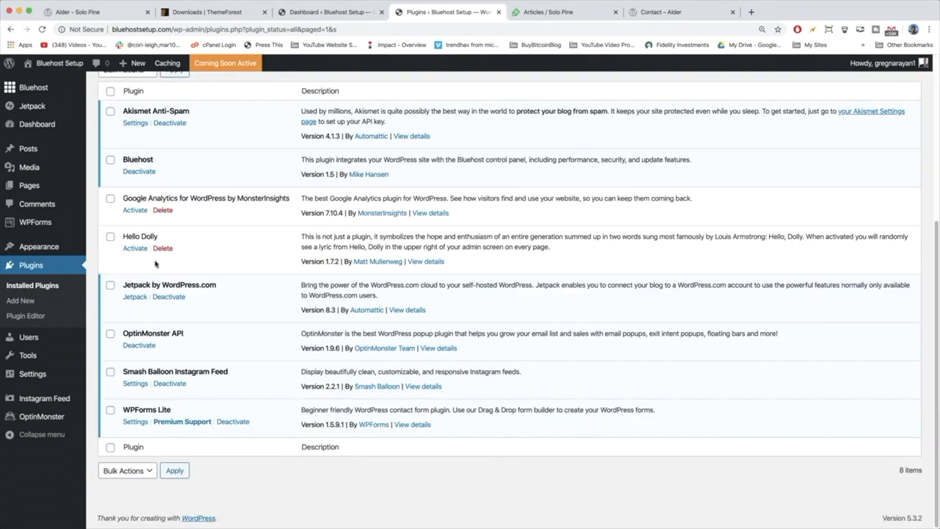
{"action": "mouse_move", "coordinate": [239, 234]}
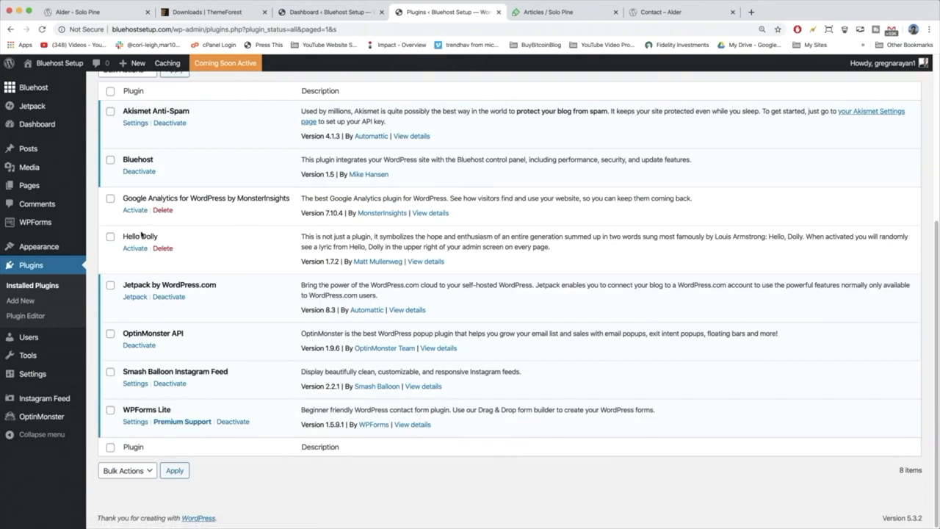
Deactivate the Jetpack by WordPress.com and OptinMonster API plugins
{"action": "left_click", "coordinate": [168, 297]}
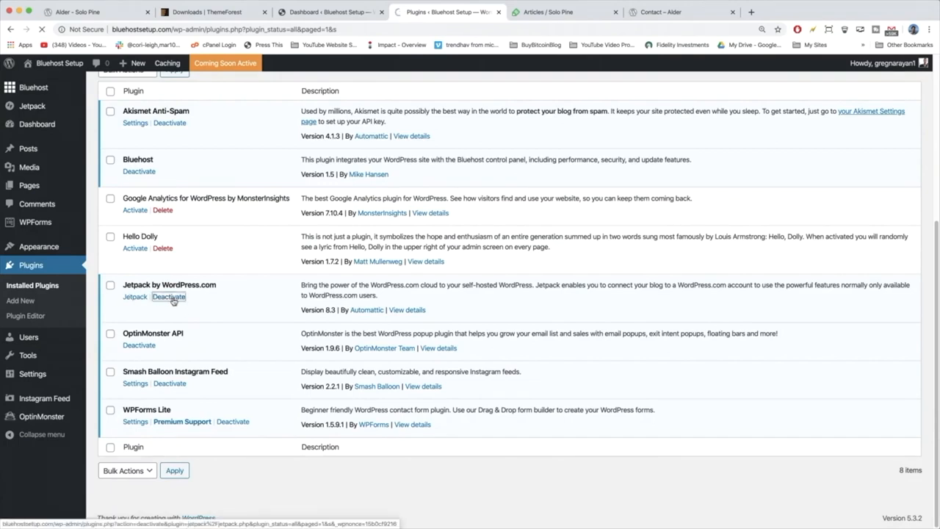
{"action": "left_click", "coordinate": [167, 296]}
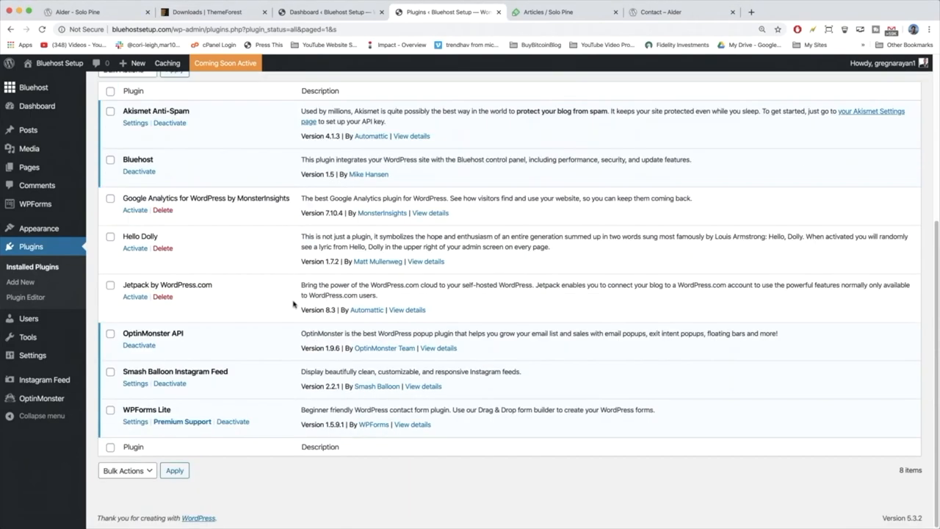
{"action": "mouse_move", "coordinate": [162, 297]}
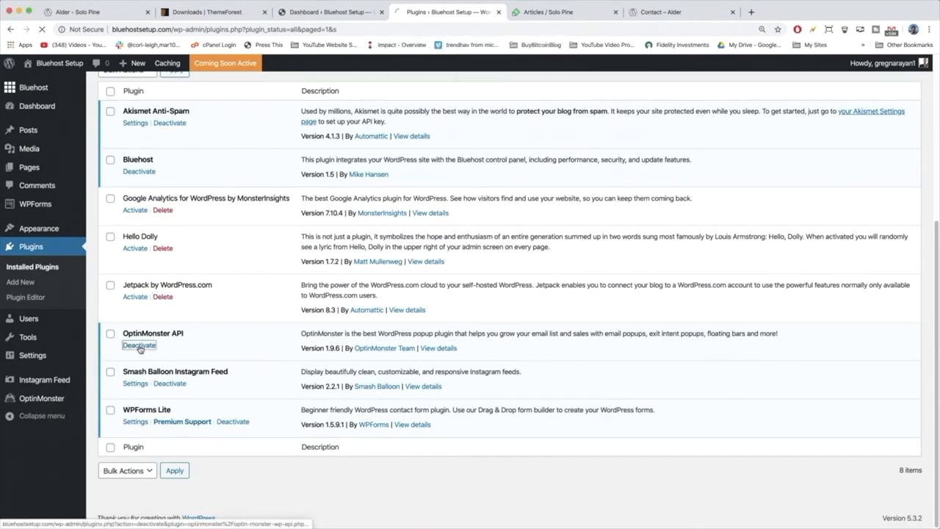
{"action": "left_click", "coordinate": [138, 345]}
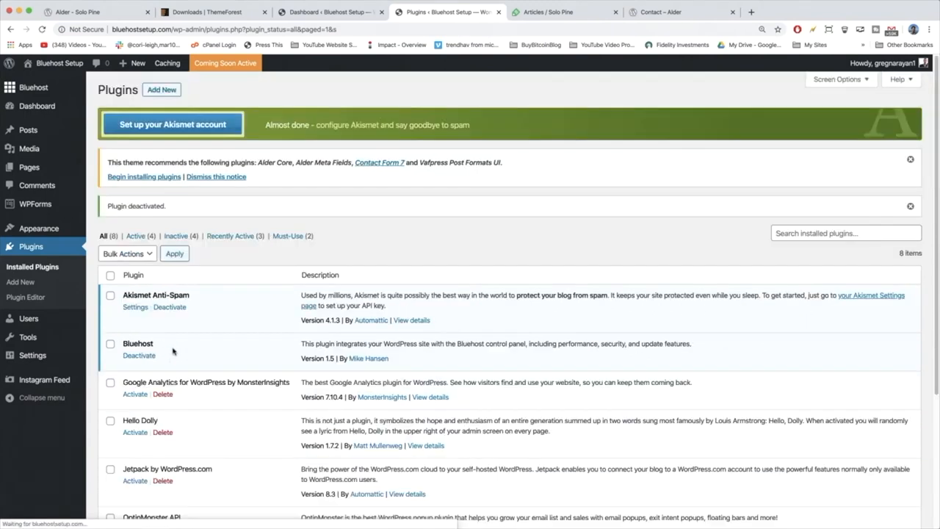
{"action": "scroll", "scroll_direction": "down", "scroll_amount": 3}
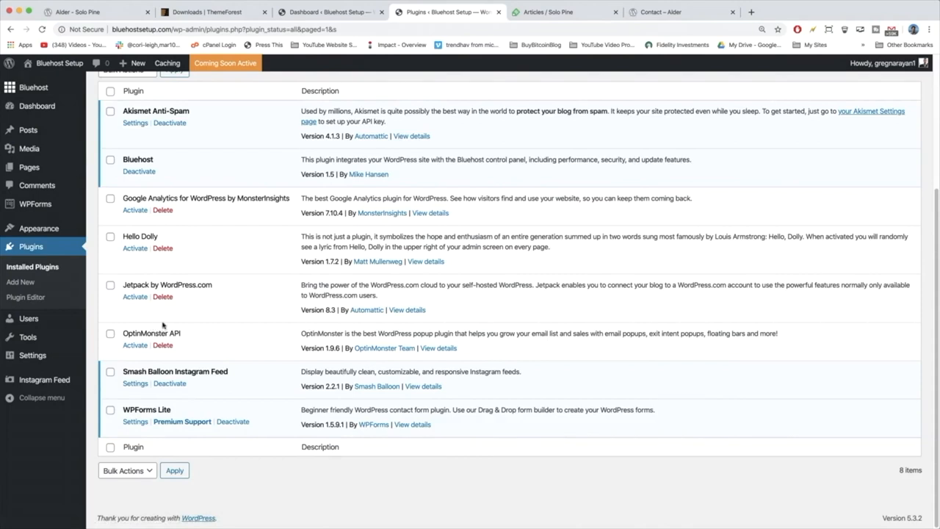
{"action": "mouse_move", "coordinate": [135, 367]}
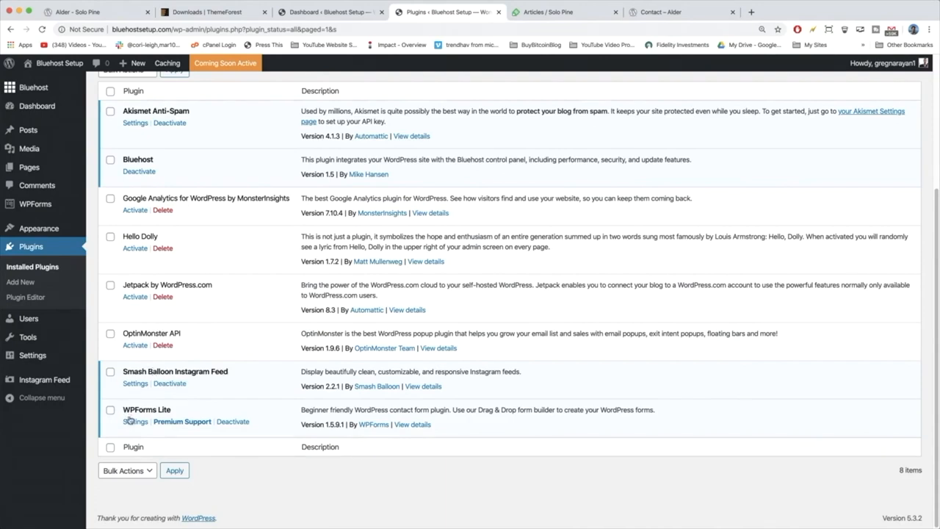
Deactivate WPForms Lite with 'I no longer need the plugin' as the reason
{"action": "left_click", "coordinate": [232, 420]}
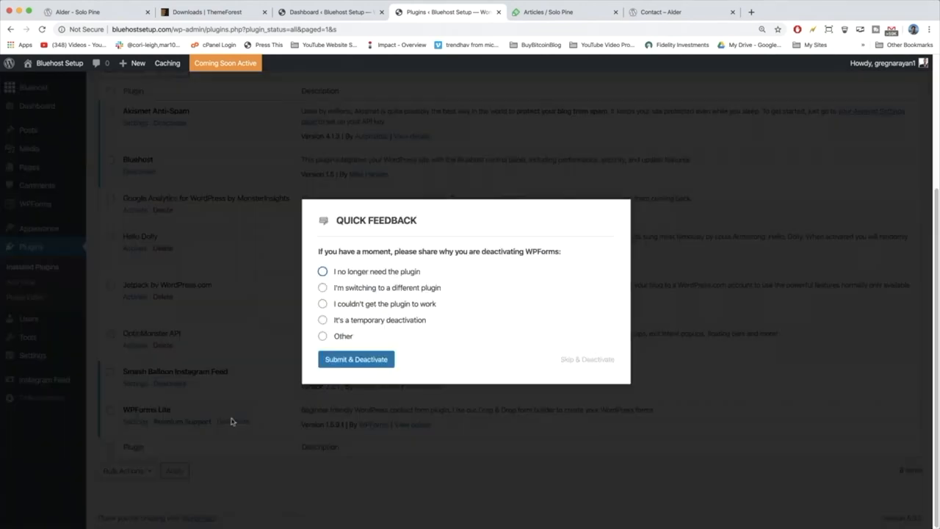
{"action": "left_click", "coordinate": [323, 270]}
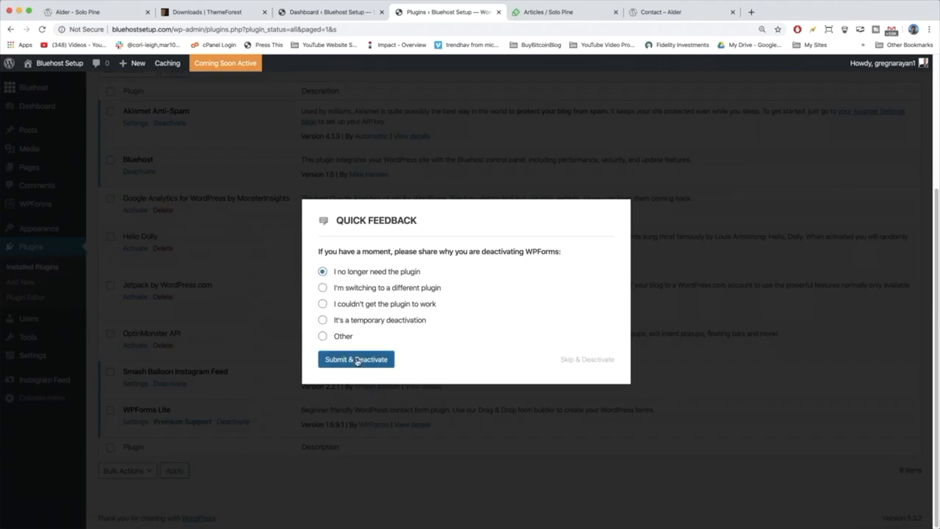
{"action": "left_click", "coordinate": [355, 358]}
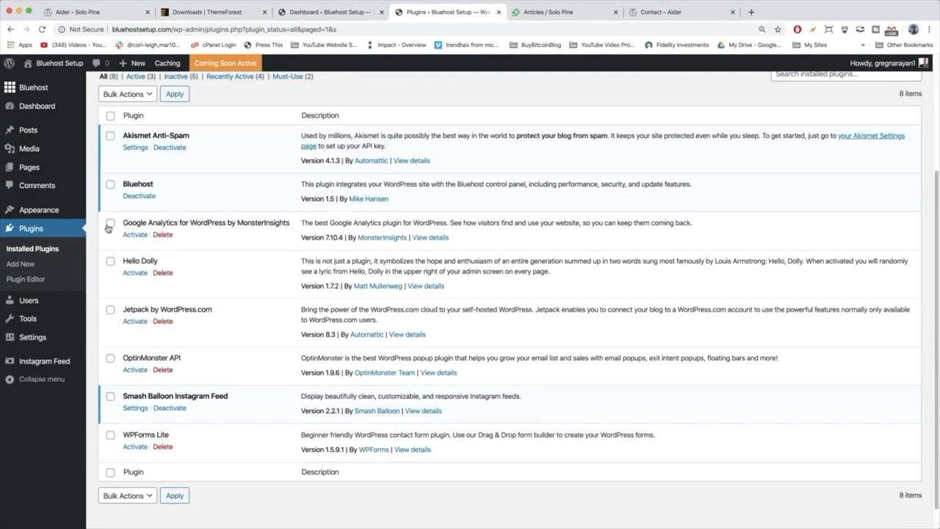
Delete the inactive Google Analytics, Hello Dolly and Jetpack plugins, leaving three installed
{"action": "left_click", "coordinate": [161, 235]}
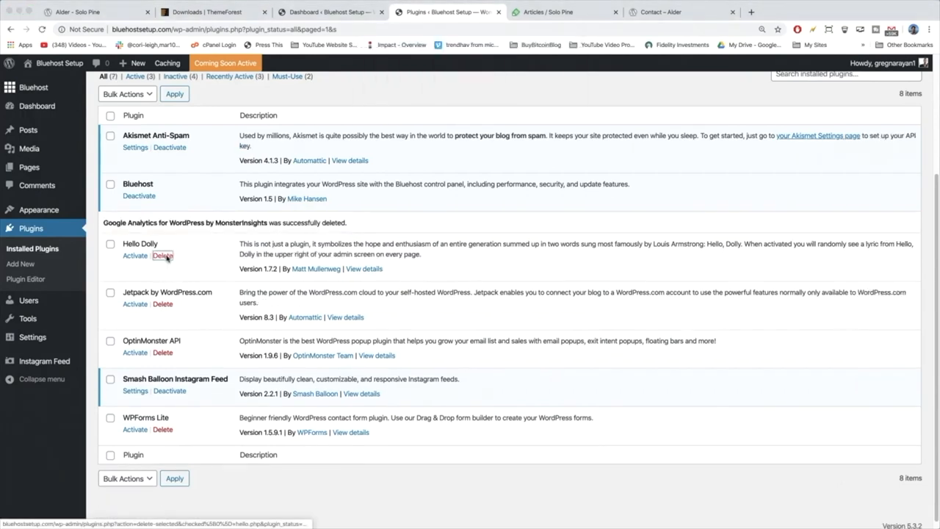
{"action": "left_click", "coordinate": [162, 255]}
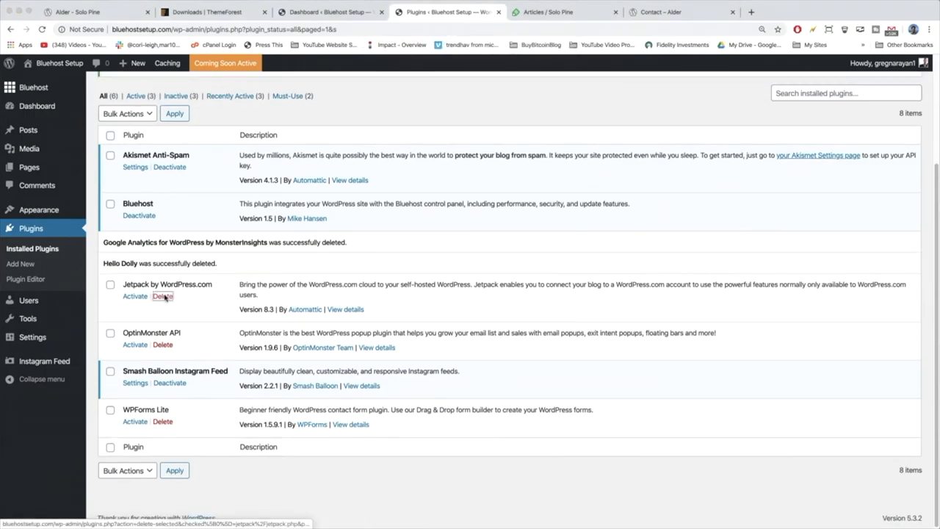
{"action": "left_click", "coordinate": [162, 296]}
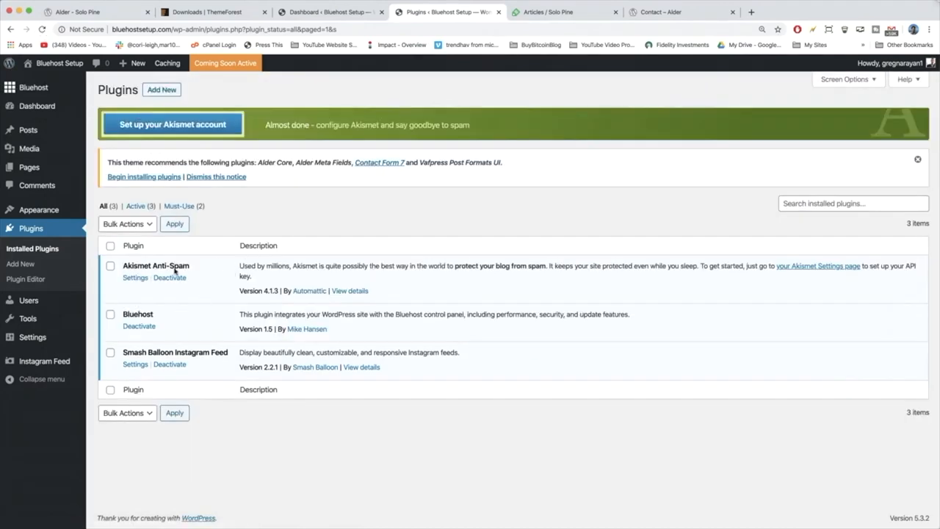
{"action": "mouse_move", "coordinate": [127, 347]}
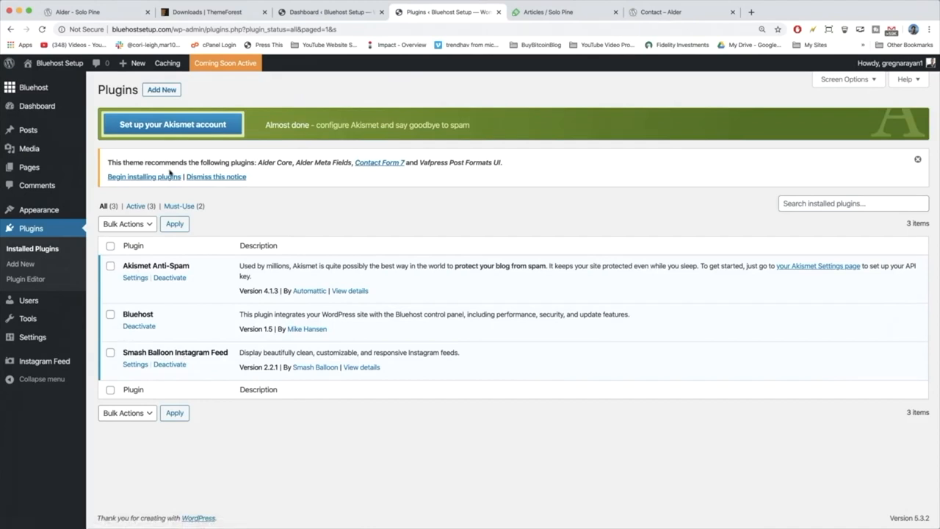
{"action": "mouse_move", "coordinate": [38, 209]}
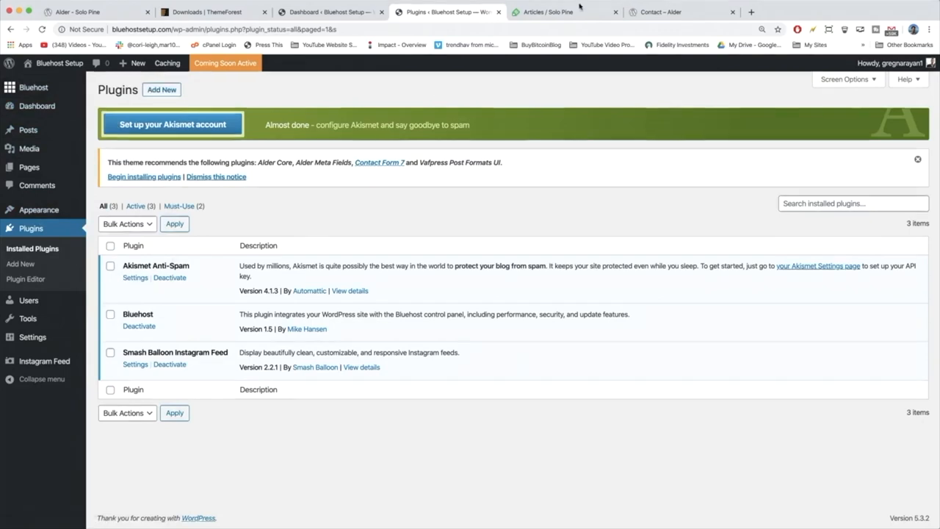
{"action": "left_click", "coordinate": [658, 12]}
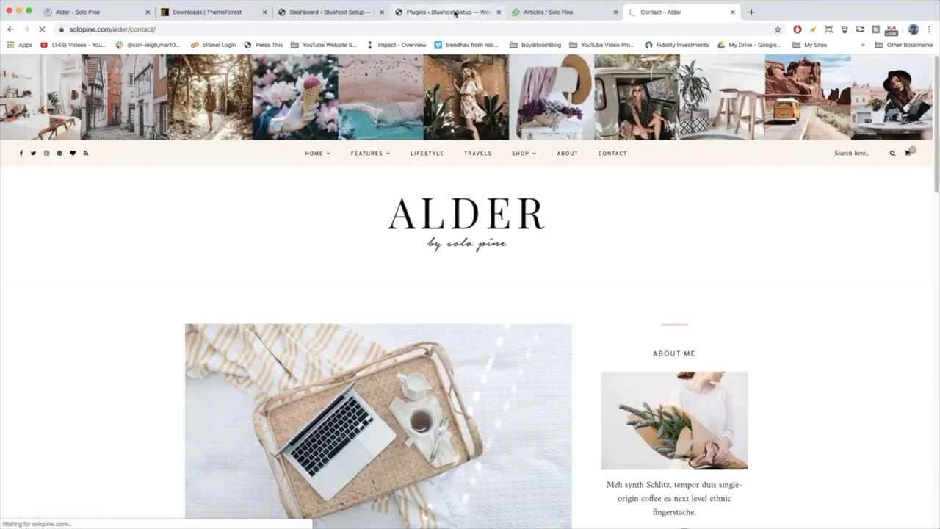
{"action": "left_click", "coordinate": [448, 12]}
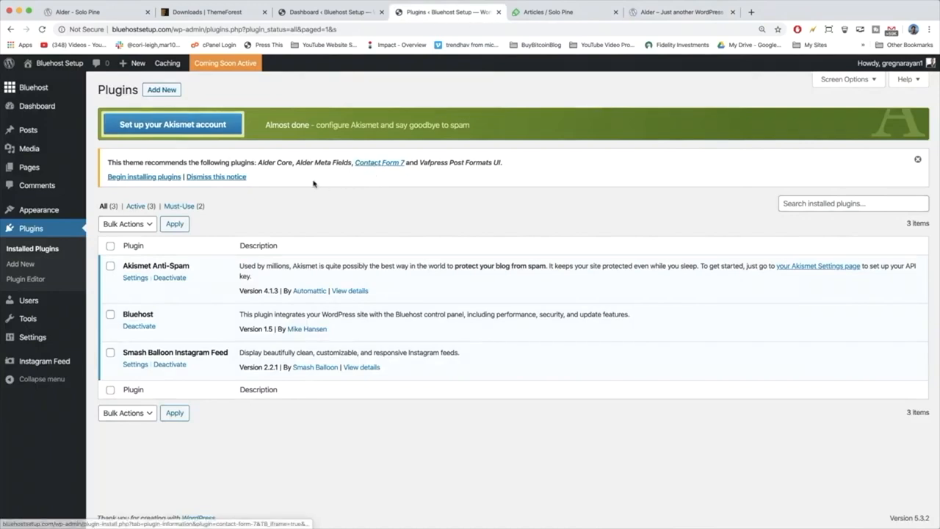
Search the Add New plugin directory for 'alder core', which finds no plugins
{"action": "left_click", "coordinate": [21, 264]}
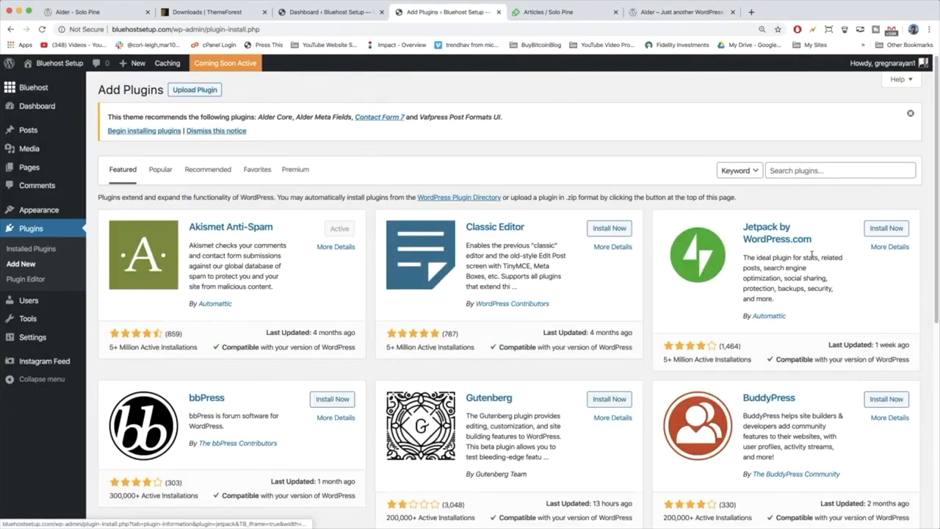
{"action": "type", "text": "ald"}
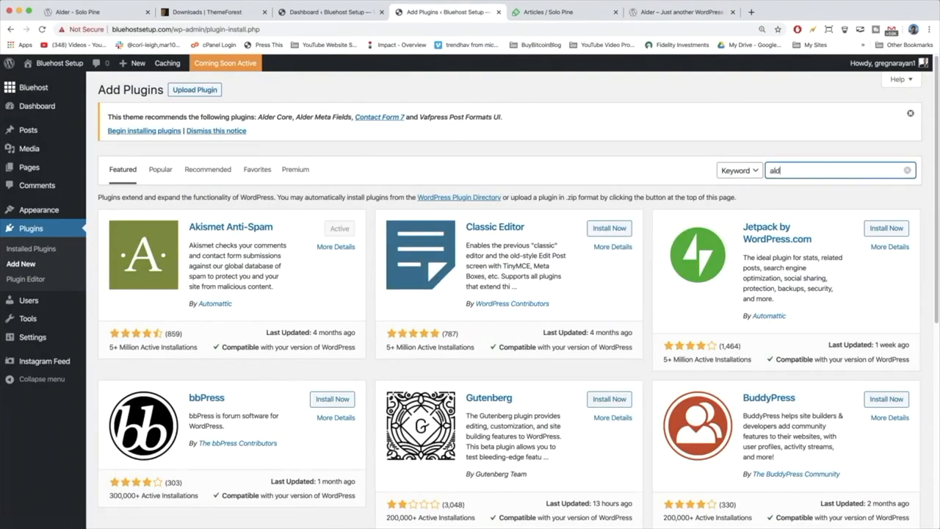
{"action": "type", "text": "alder core"}
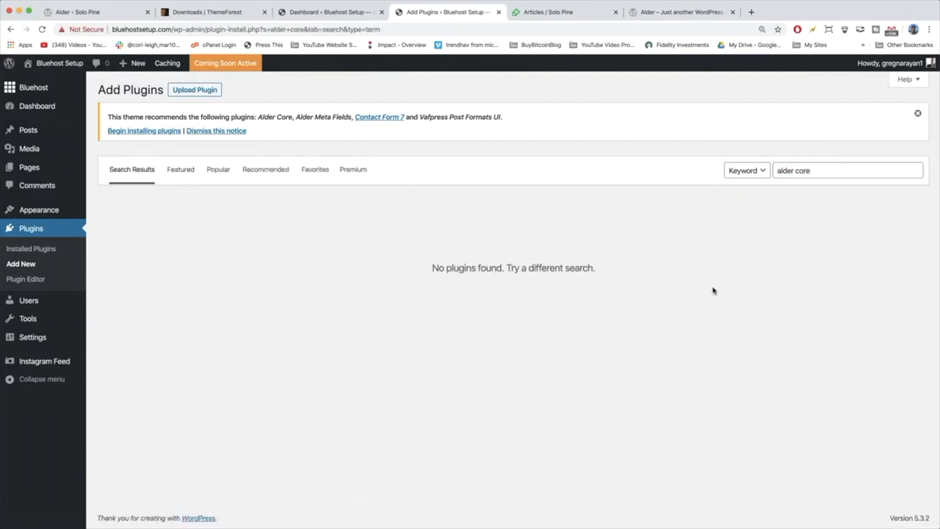
{"action": "mouse_move", "coordinate": [712, 233]}
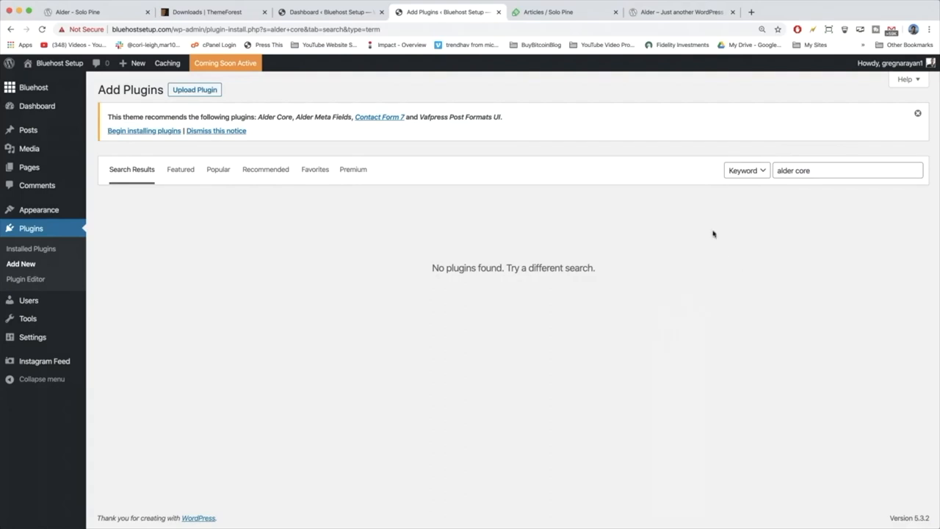
{"action": "mouse_move", "coordinate": [442, 370]}
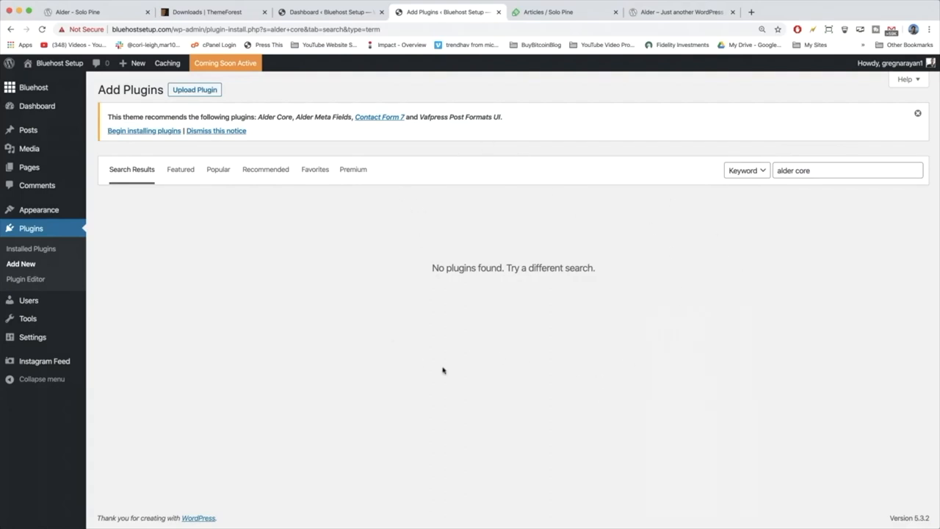
{"action": "mouse_move", "coordinate": [547, 357]}
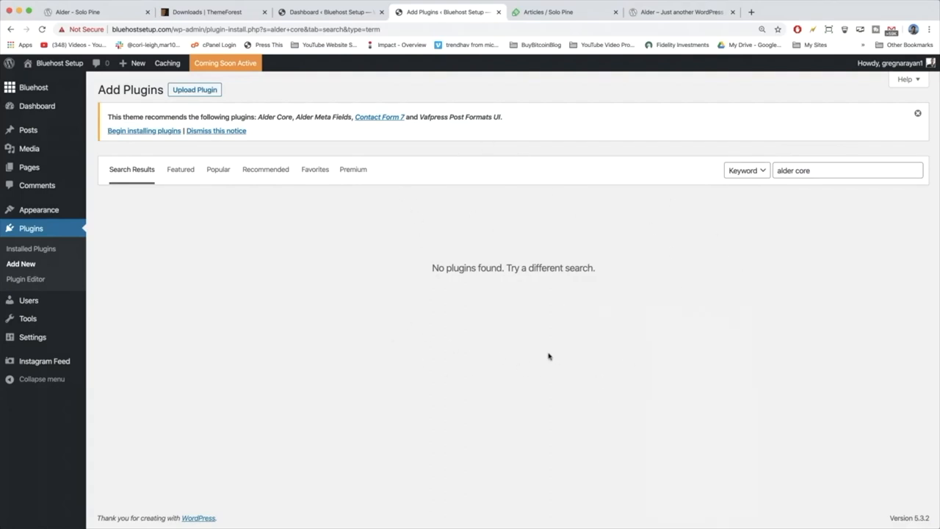
{"action": "mouse_move", "coordinate": [244, 146]}
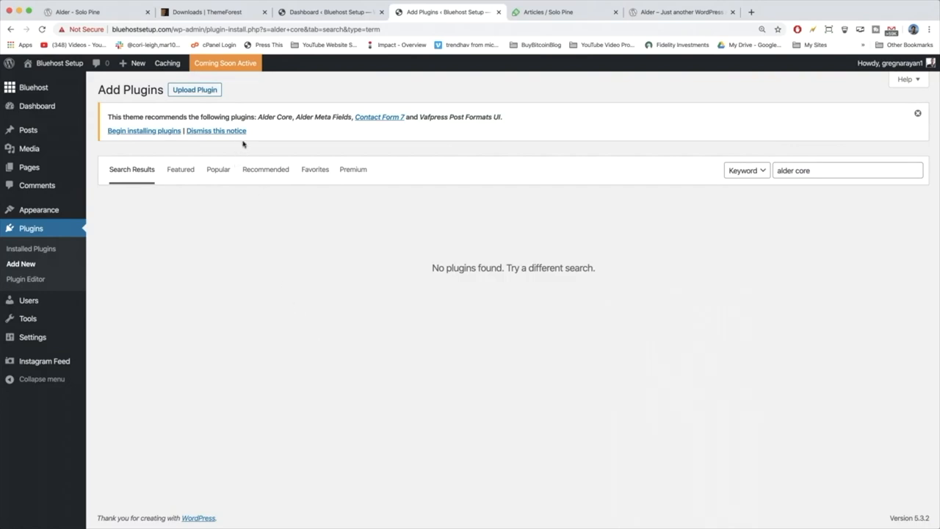
{"action": "double_click", "coordinate": [274, 118]}
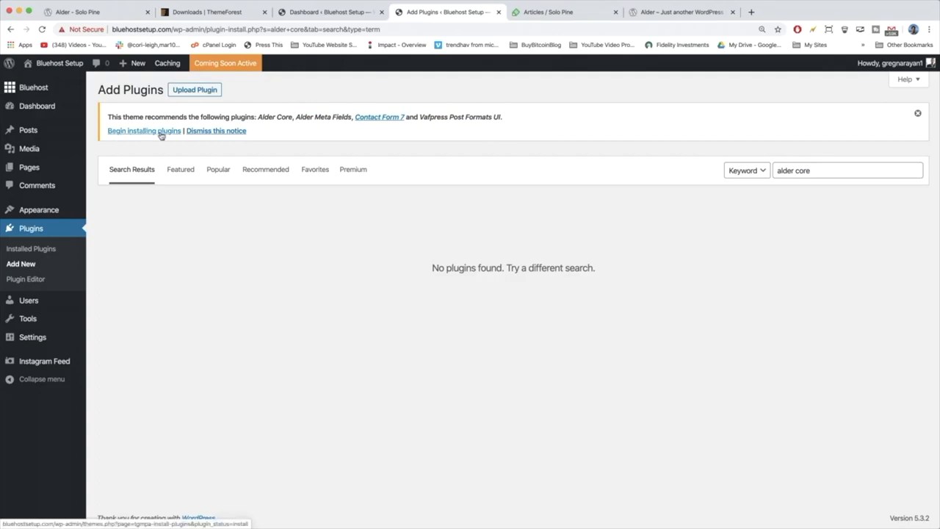
Bulk-install Alder Core, Alder Meta Fields, Contact Form 7 and Vafpress Post Formats UI from the theme installer
{"action": "left_click", "coordinate": [143, 129]}
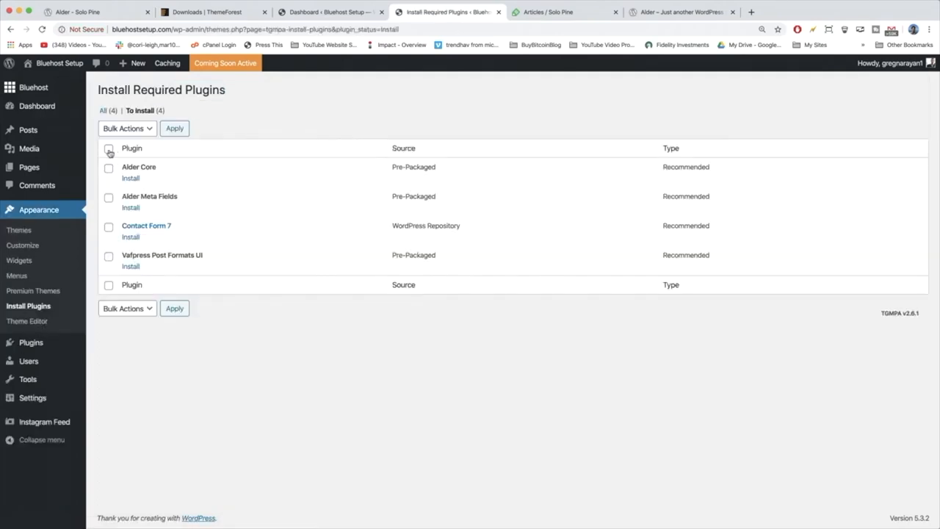
{"action": "left_click", "coordinate": [108, 148]}
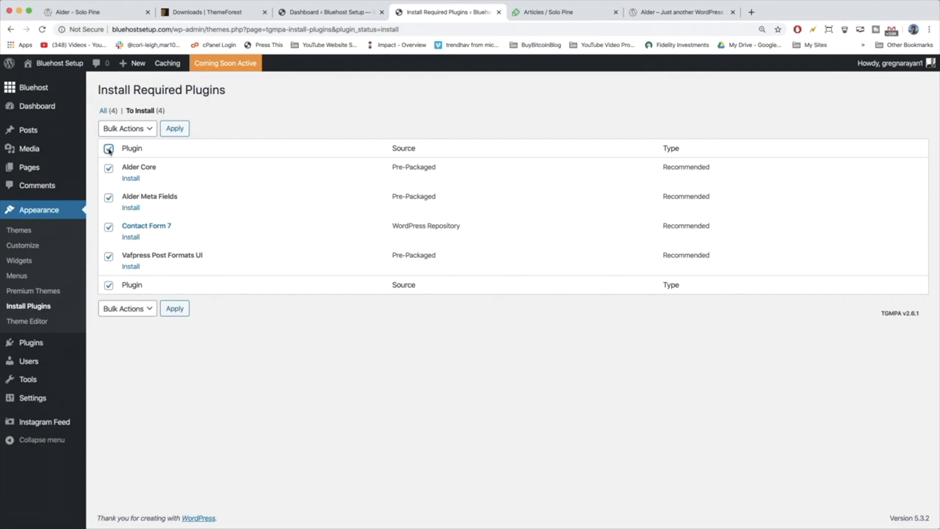
{"action": "left_click", "coordinate": [109, 147]}
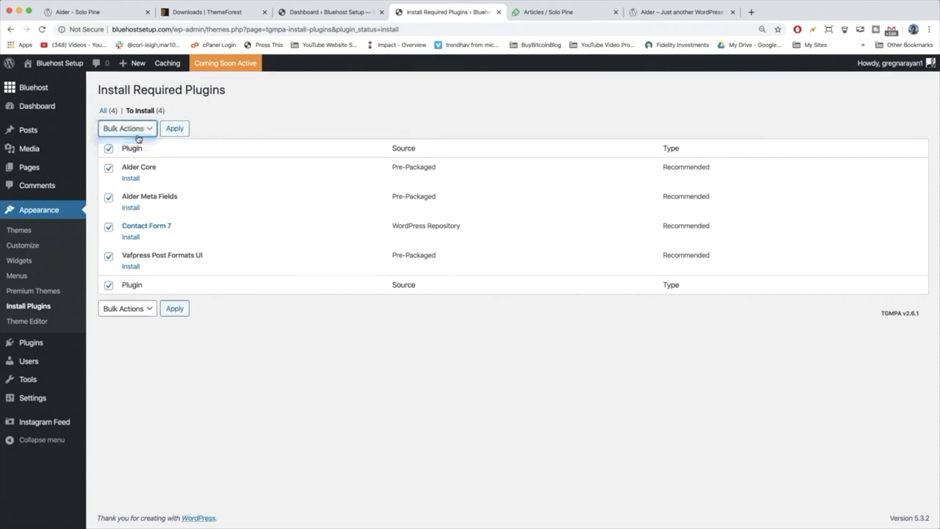
{"action": "left_click", "coordinate": [175, 128]}
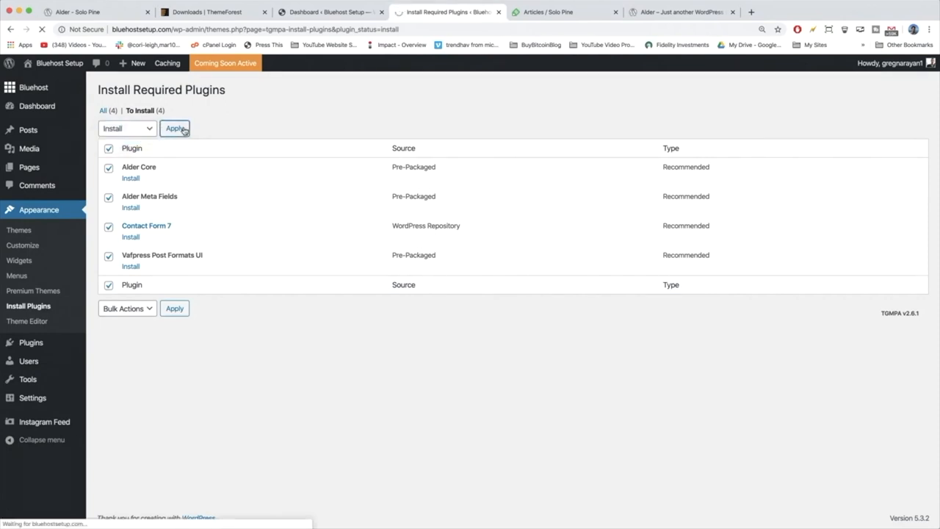
{"action": "left_click", "coordinate": [175, 128]}
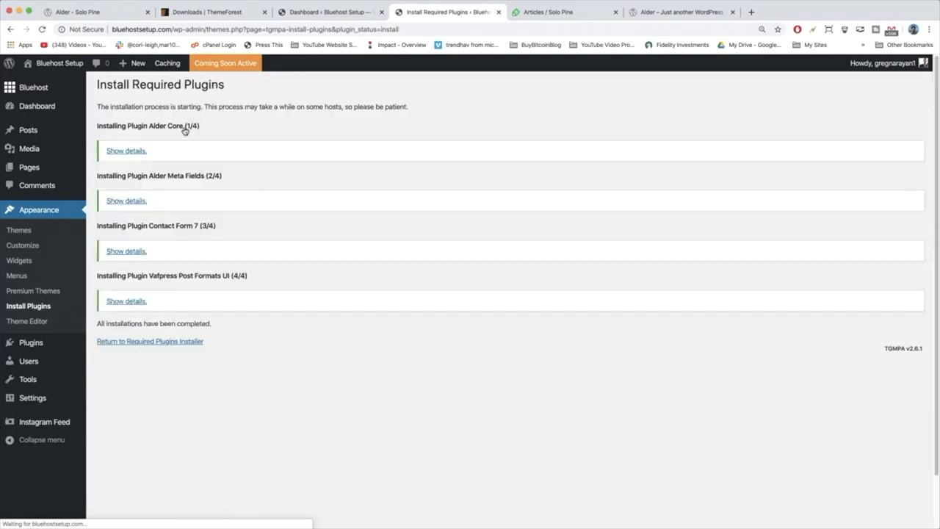
{"action": "mouse_move", "coordinate": [194, 134]}
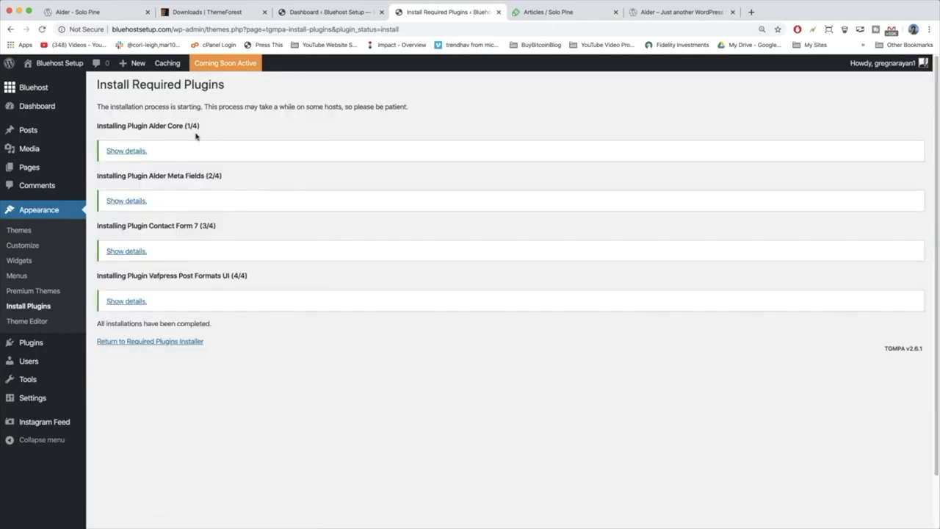
{"action": "mouse_move", "coordinate": [203, 147]}
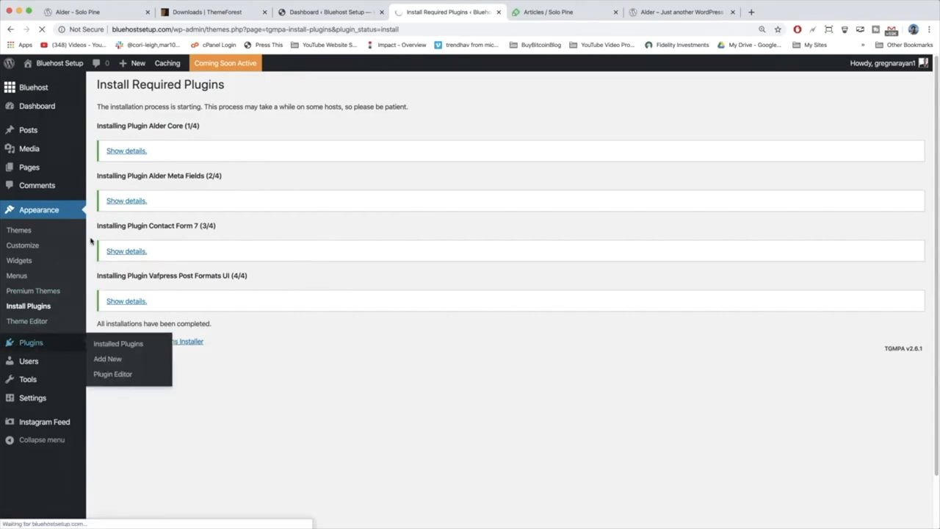
Activate the newly installed theme plugins such as Alder Meta Fields so all seven are active
{"action": "left_click", "coordinate": [118, 343]}
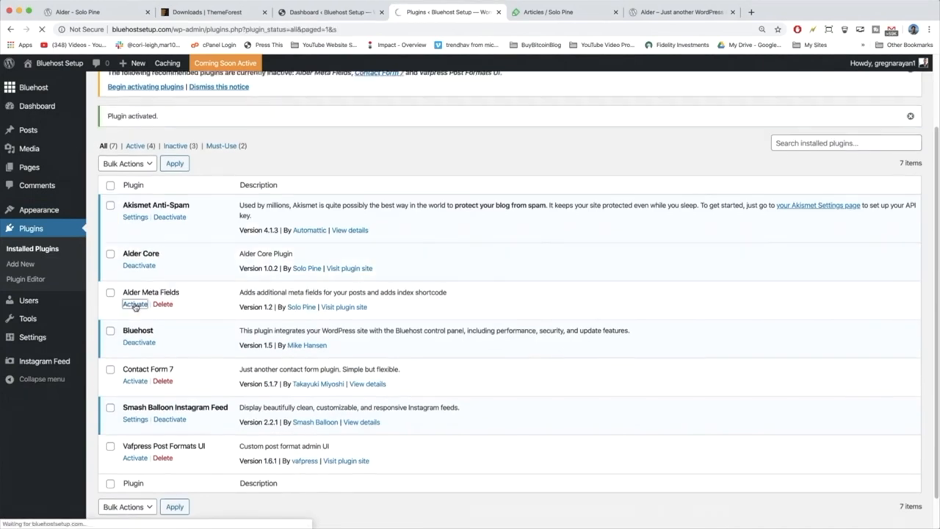
{"action": "left_click", "coordinate": [135, 304]}
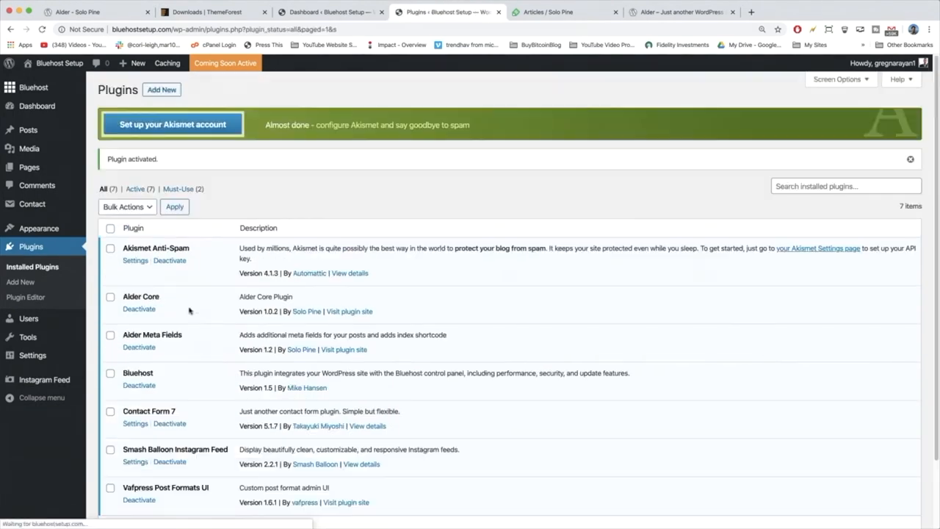
{"action": "scroll", "scroll_direction": "down", "scroll_amount": 3}
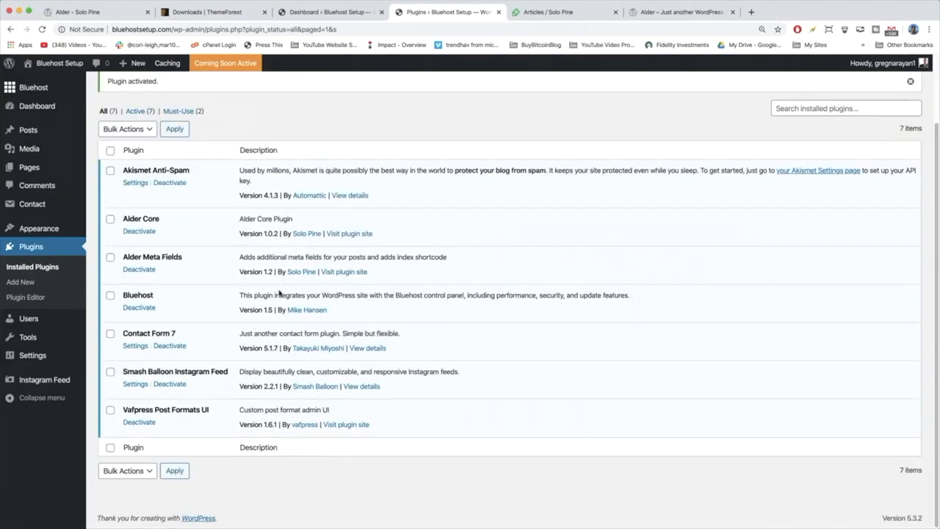
{"action": "mouse_move", "coordinate": [282, 293]}
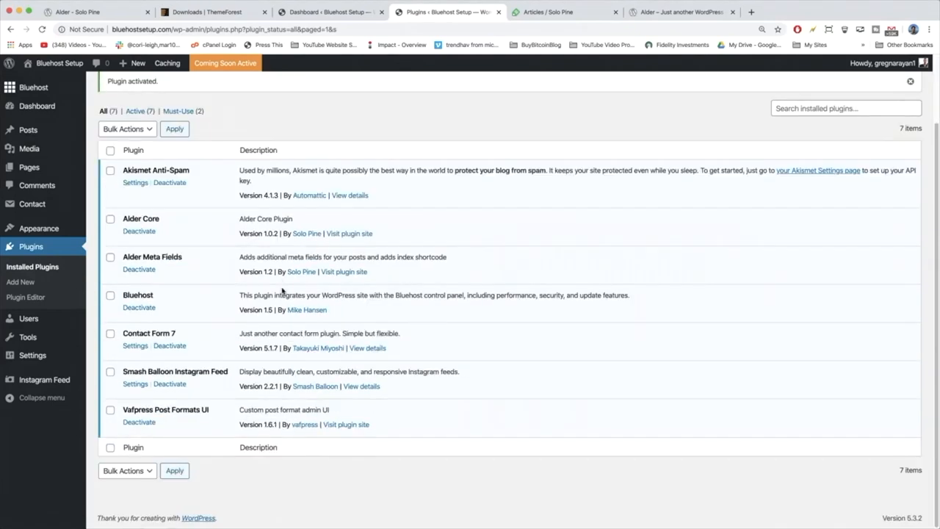